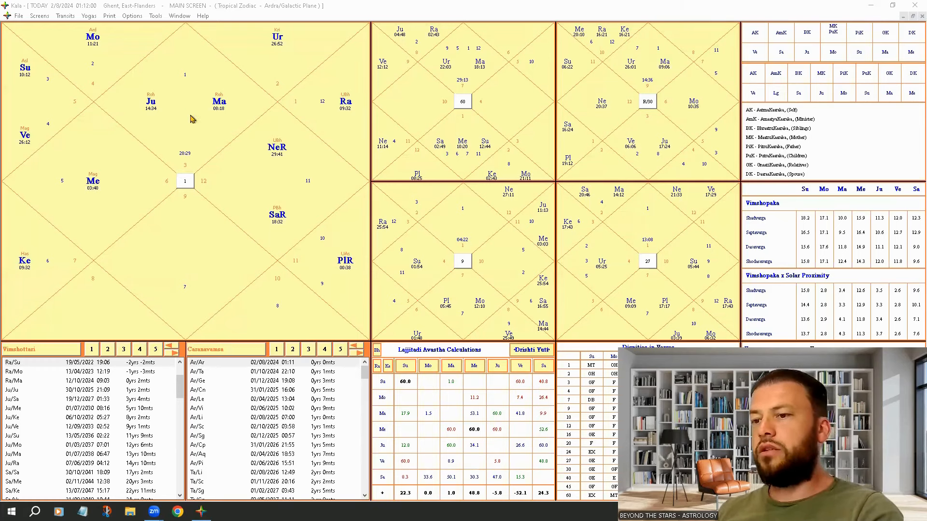
pyautogui.moveTo(230, 202)
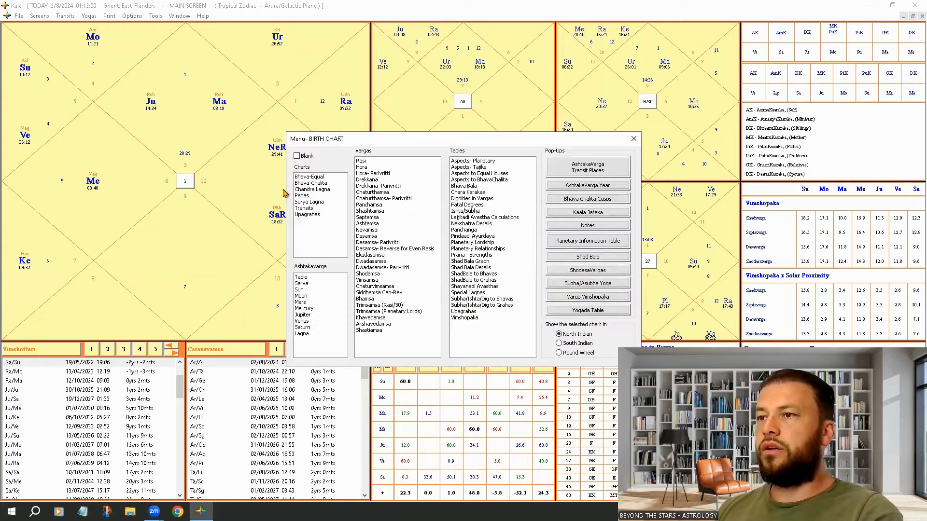
# Step: Bring up the Notes window on Jupiter significations, vargas and avasthas over the chart
pyautogui.click(587, 225)
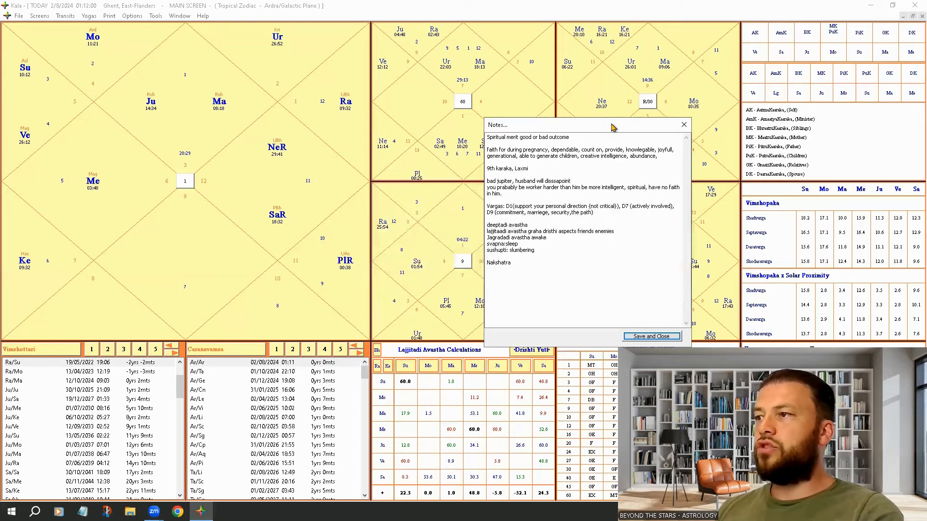
pyautogui.moveTo(612, 126); pyautogui.dragTo(562, 97)
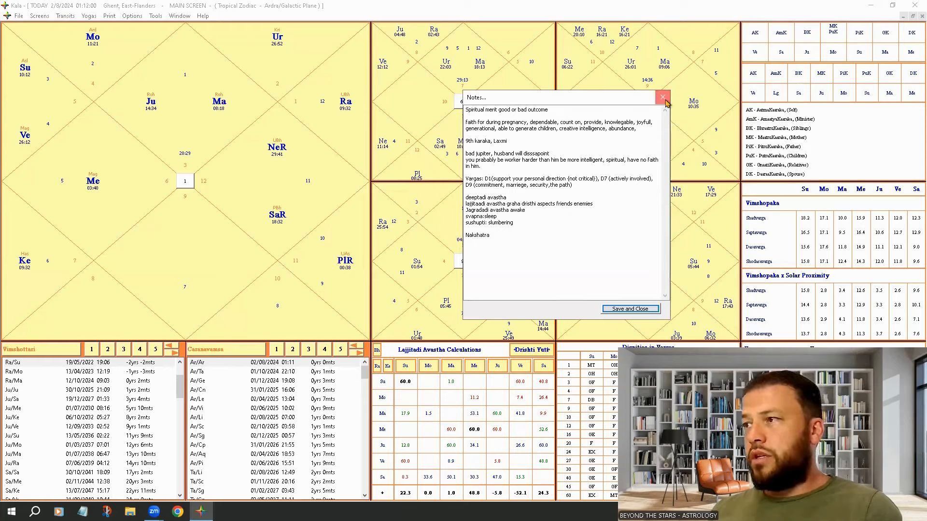
# Step: Close the Jupiter notes and dismiss the Screens menu, returning to the full birth chart
pyautogui.click(39, 16)
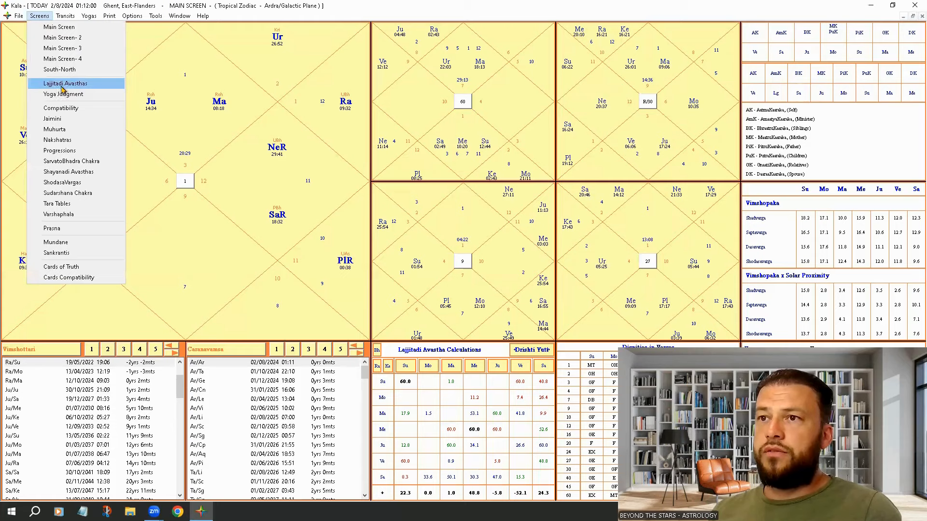
pyautogui.click(63, 83)
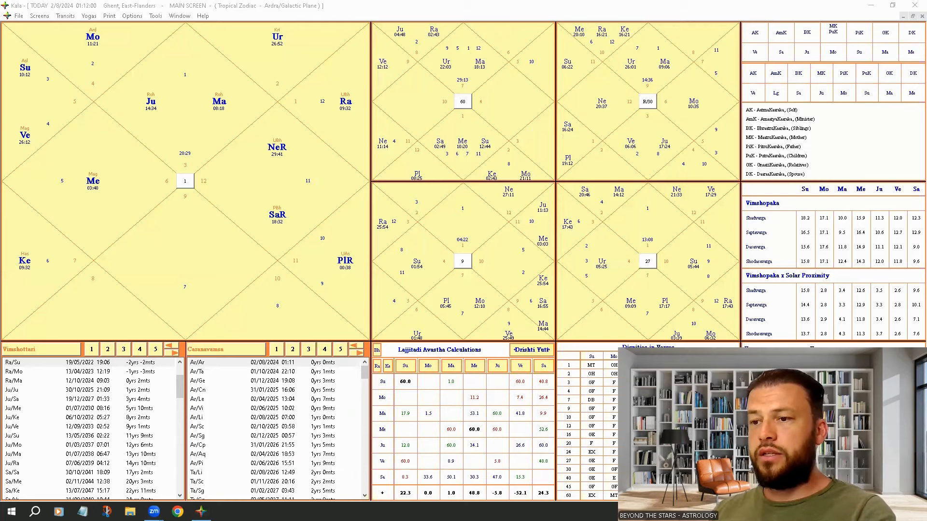
# Step: Show the planetary relationships table of friends, neutrals and enemies over the chart
pyautogui.click(224, 511)
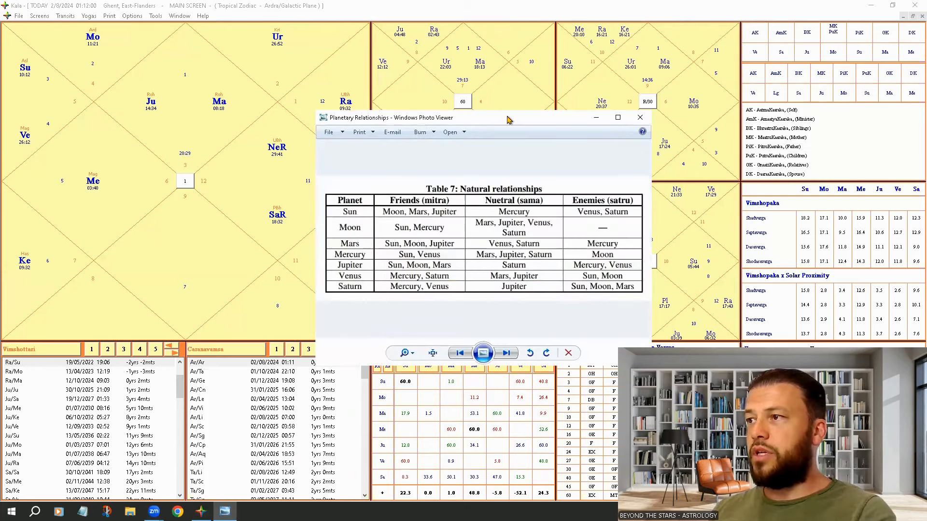
pyautogui.moveTo(509, 118); pyautogui.dragTo(603, 87)
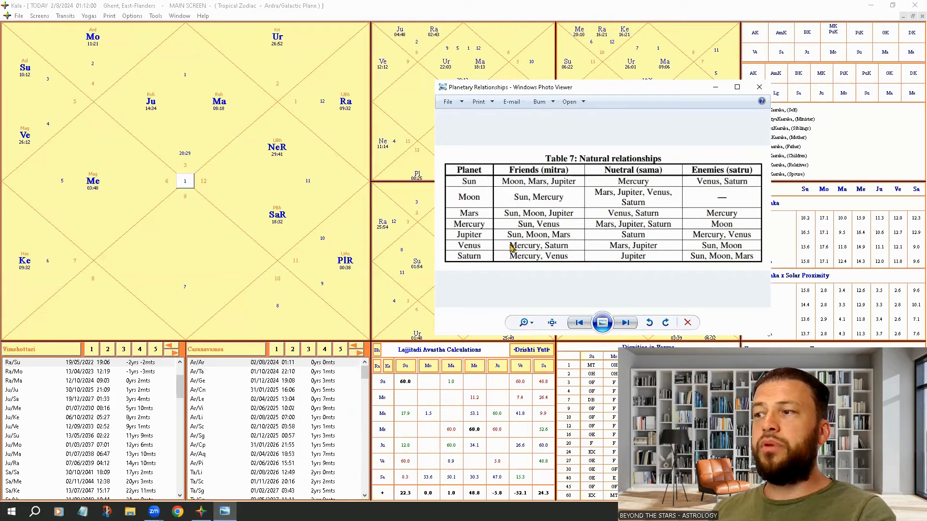
pyautogui.moveTo(770, 186)
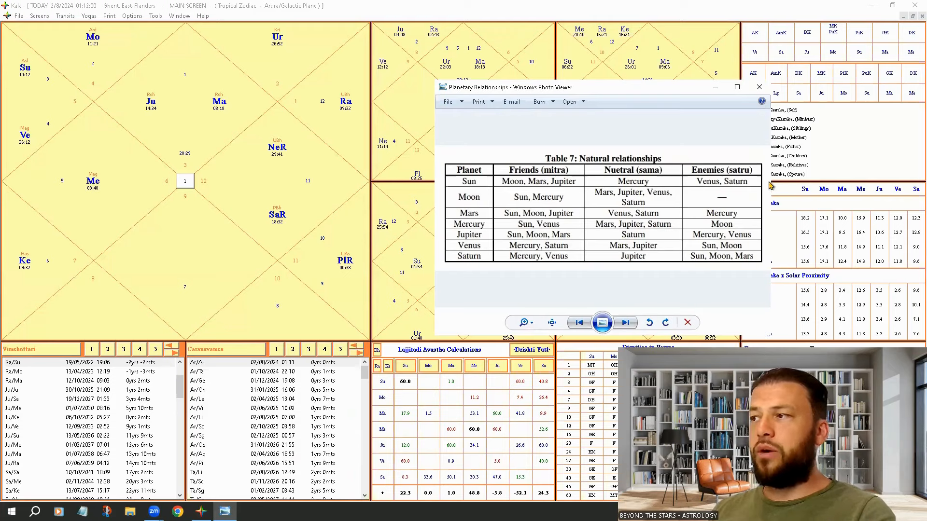
# Step: Hide the relationships image, reopen the Jupiter notes, save them, and bring up the Rasi avastha table
pyautogui.click(759, 87)
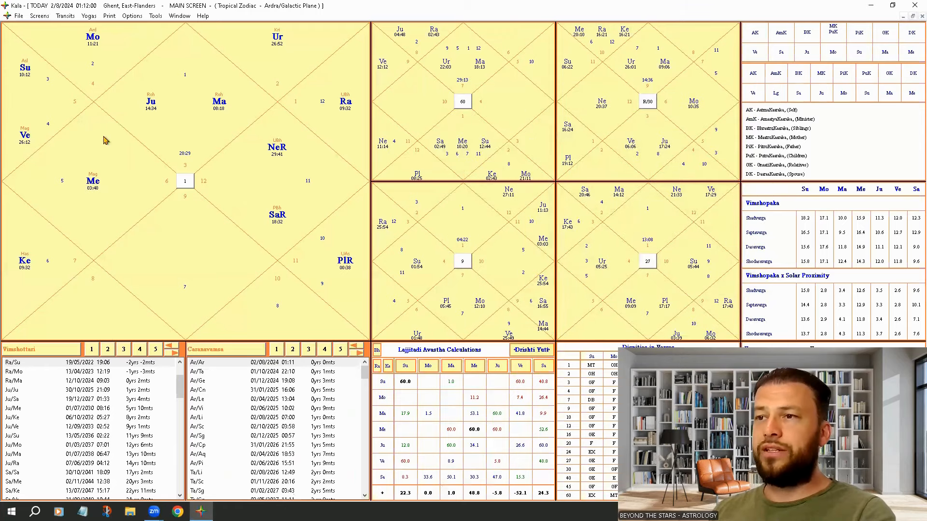
pyautogui.moveTo(226, 212)
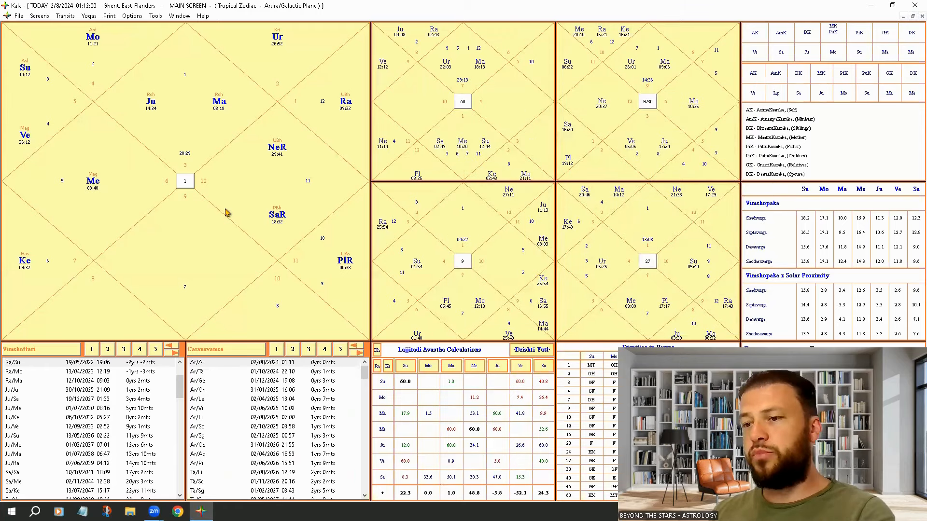
pyautogui.moveTo(324, 245)
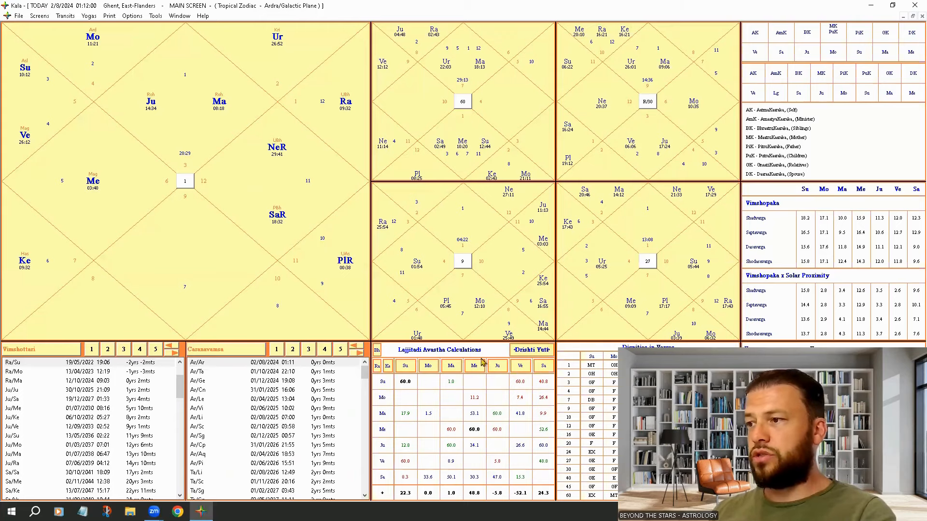
pyautogui.moveTo(471, 284)
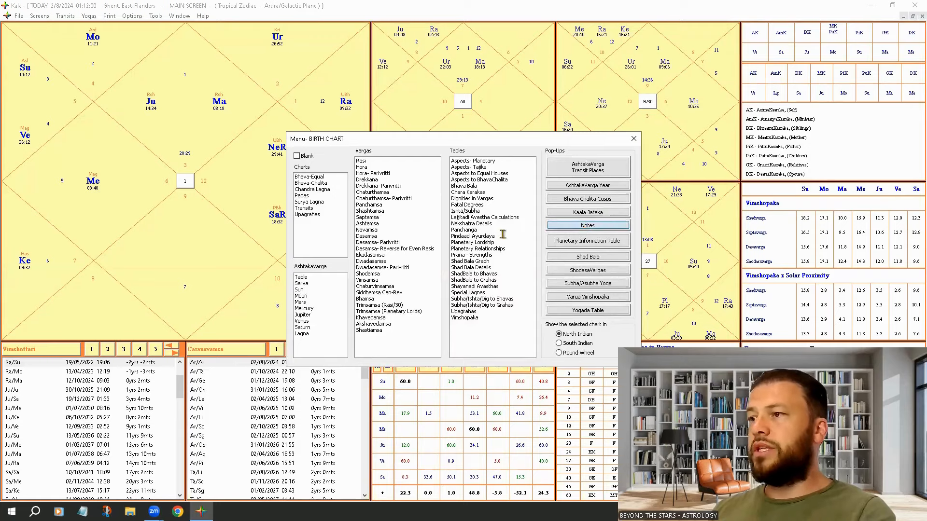
pyautogui.click(587, 225)
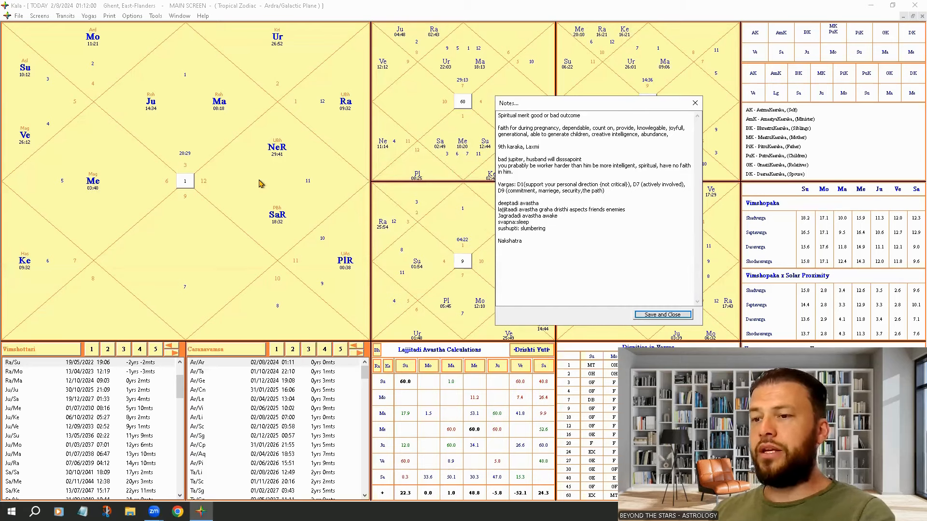
pyautogui.moveTo(168, 137)
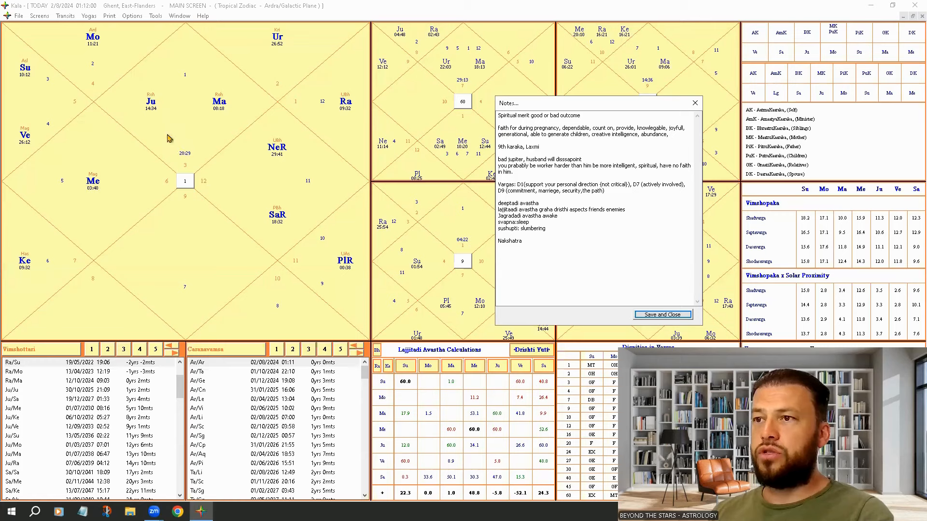
pyautogui.moveTo(198, 150)
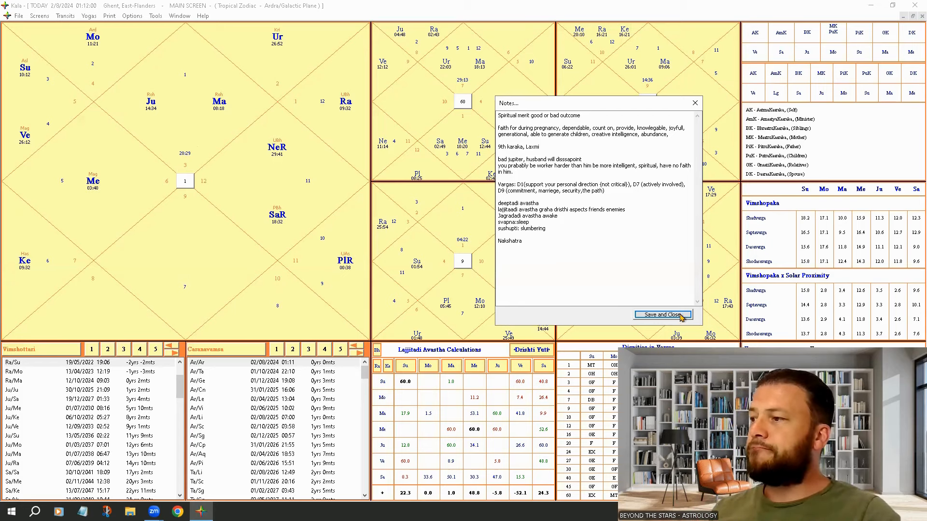
pyautogui.click(661, 315)
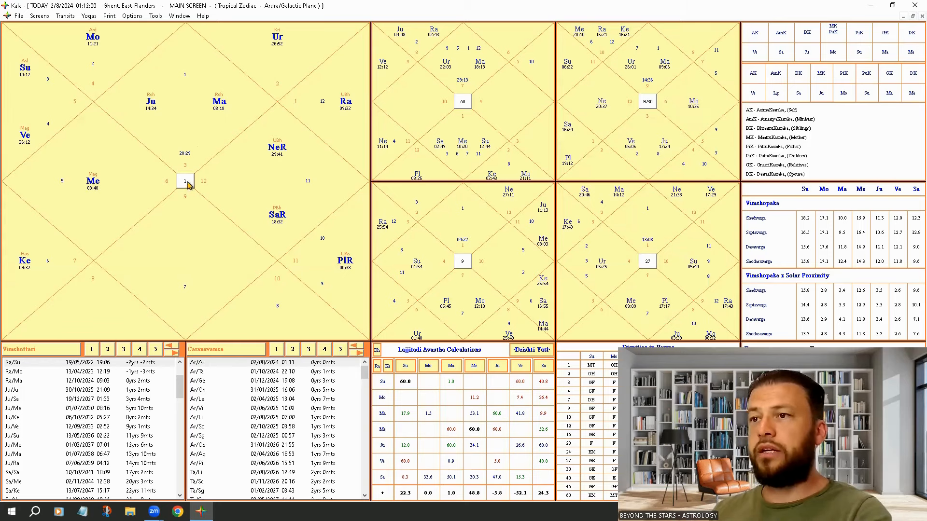
pyautogui.click(186, 181)
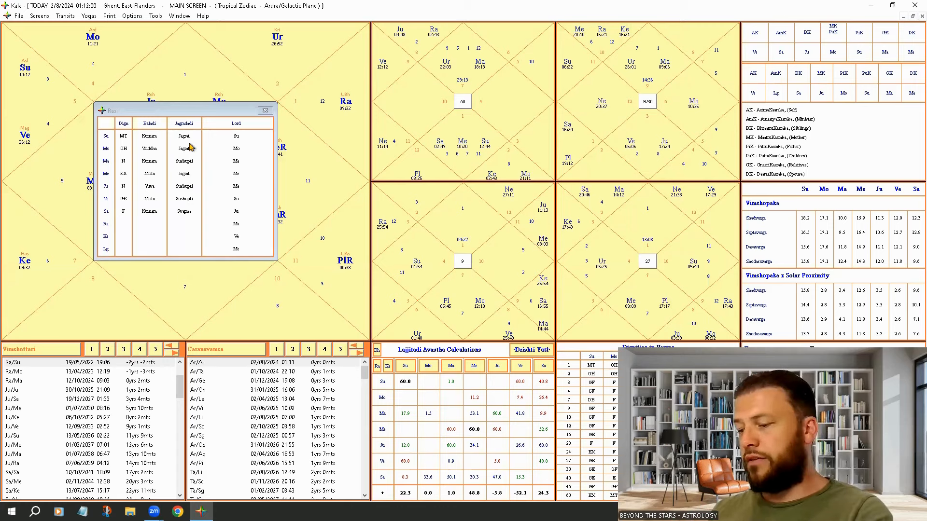
pyautogui.moveTo(186, 189)
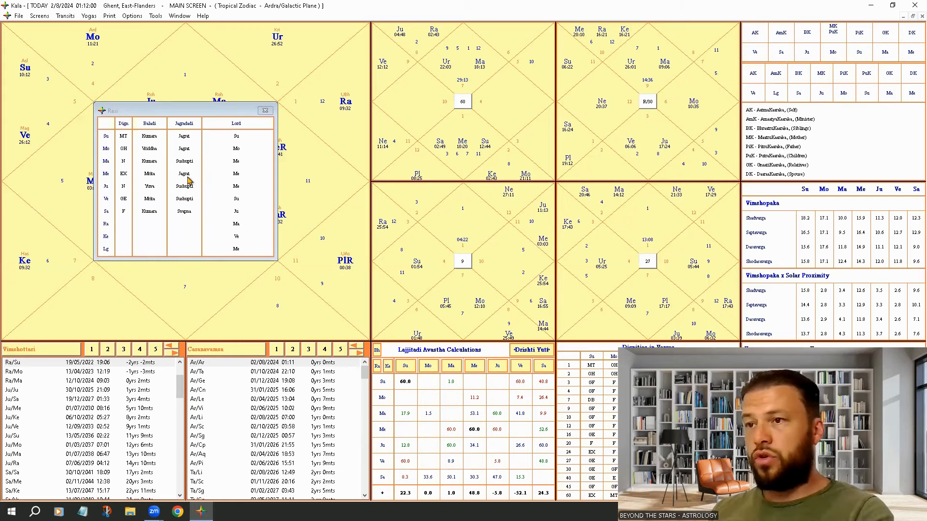
pyautogui.moveTo(193, 219)
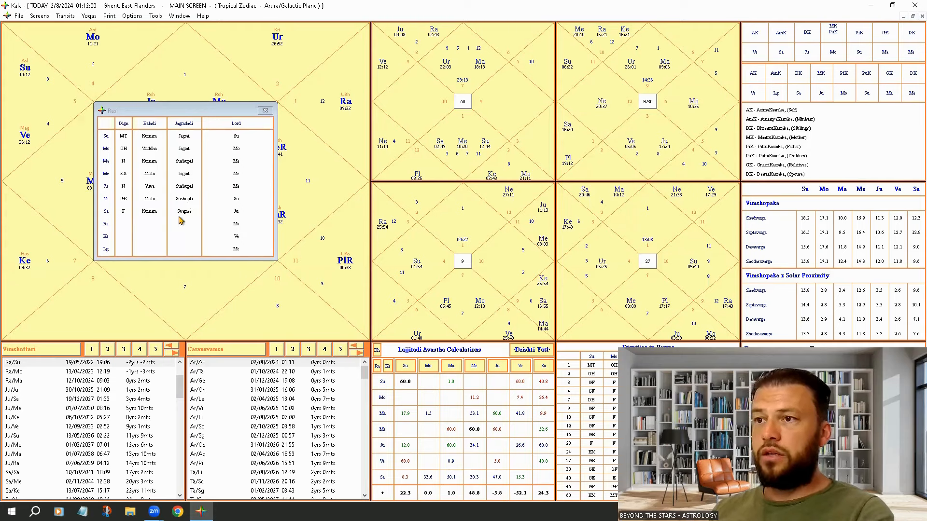
pyautogui.moveTo(184, 212)
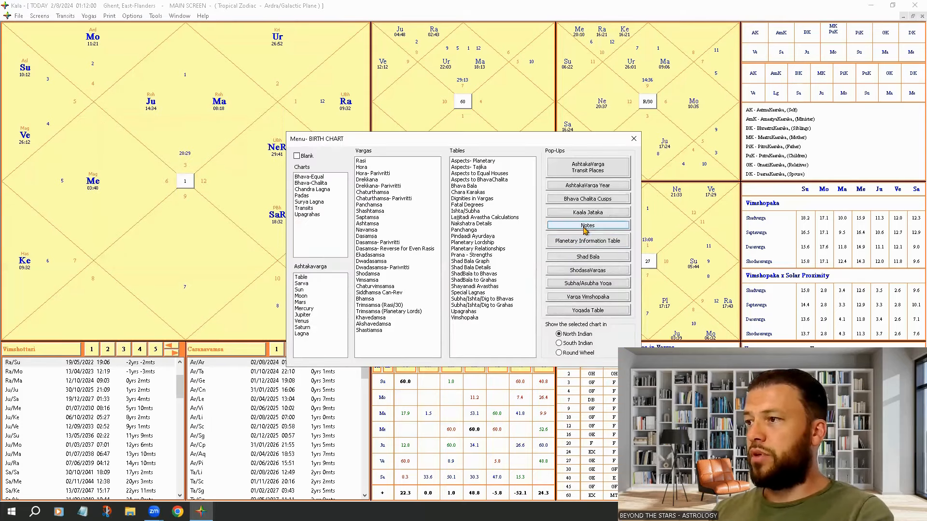
# Step: Reopen the Jupiter notes for the birth chart, then save and close them
pyautogui.click(588, 225)
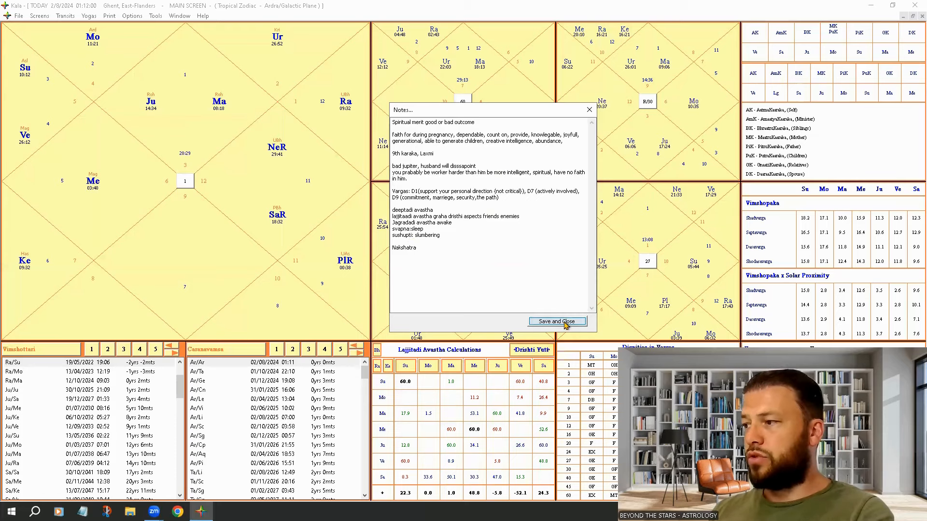
pyautogui.click(557, 320)
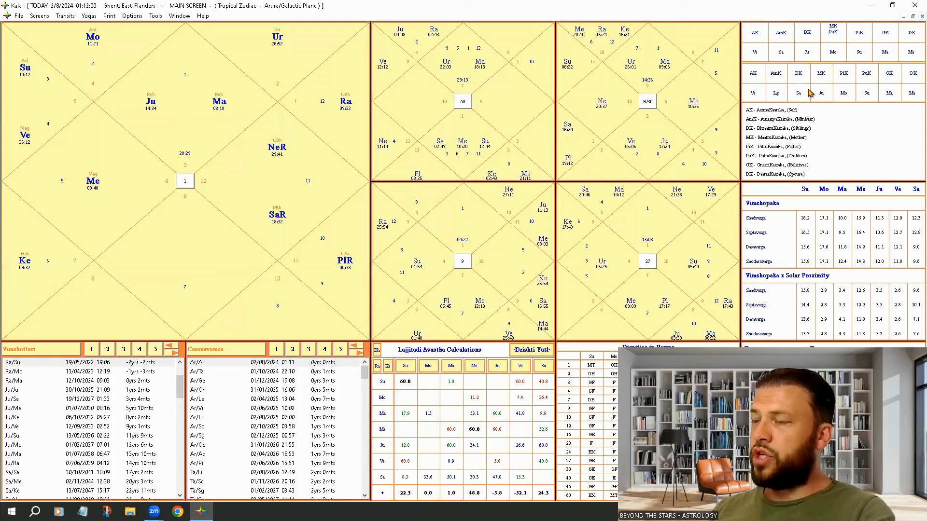
pyautogui.moveTo(886, 51)
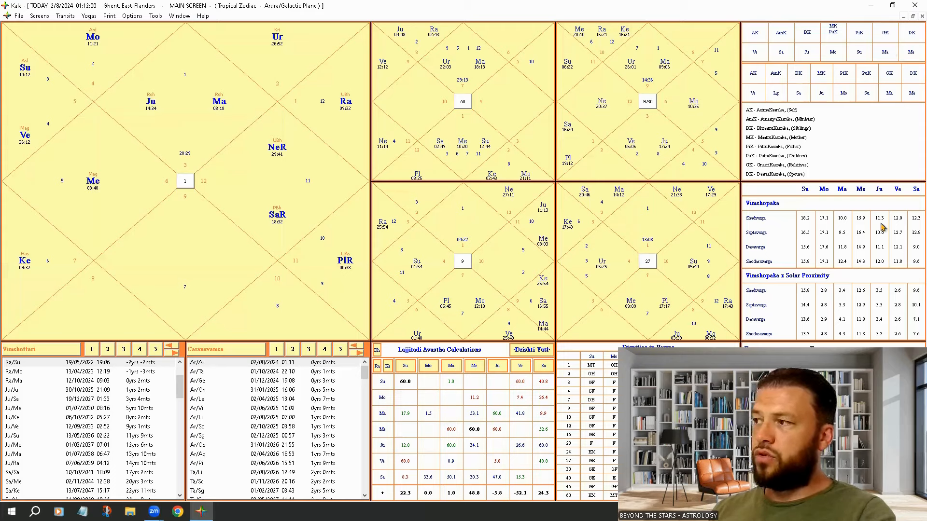
pyautogui.moveTo(760, 211)
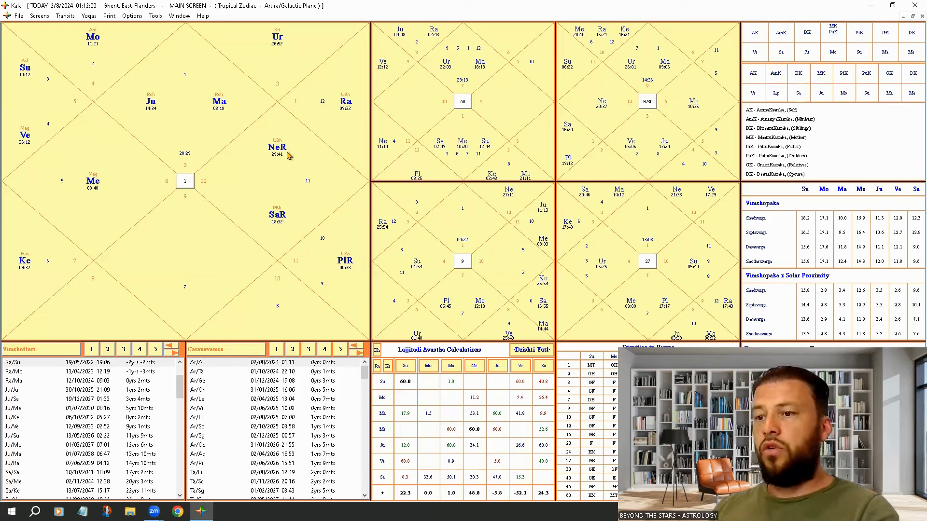
pyautogui.moveTo(255, 179)
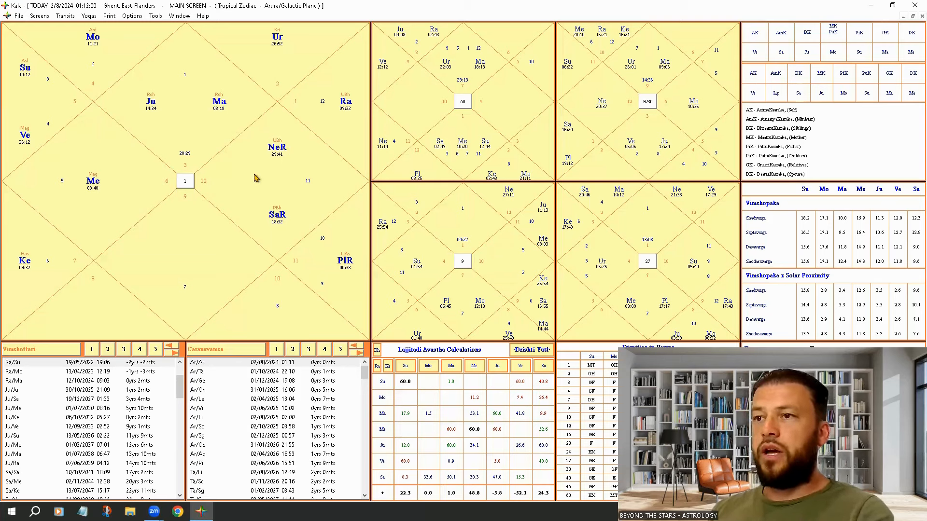
pyautogui.moveTo(255, 205)
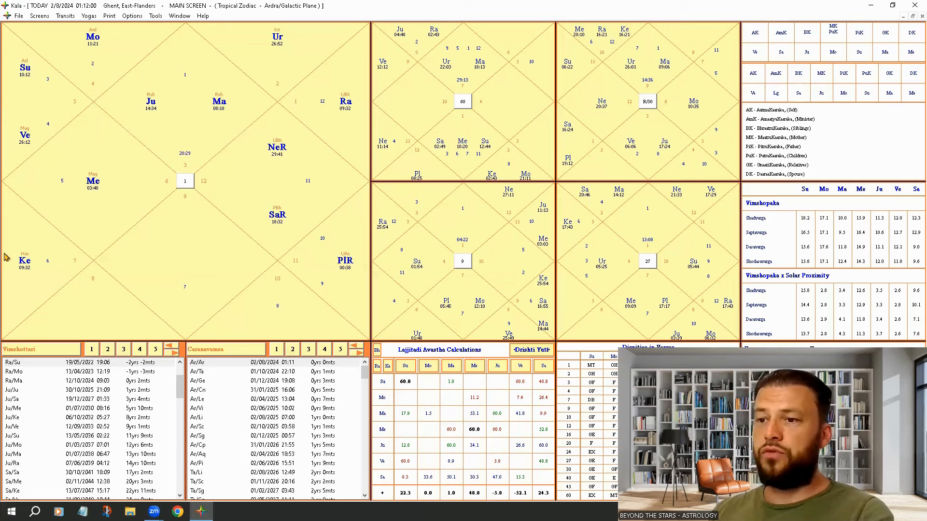
pyautogui.moveTo(398, 263)
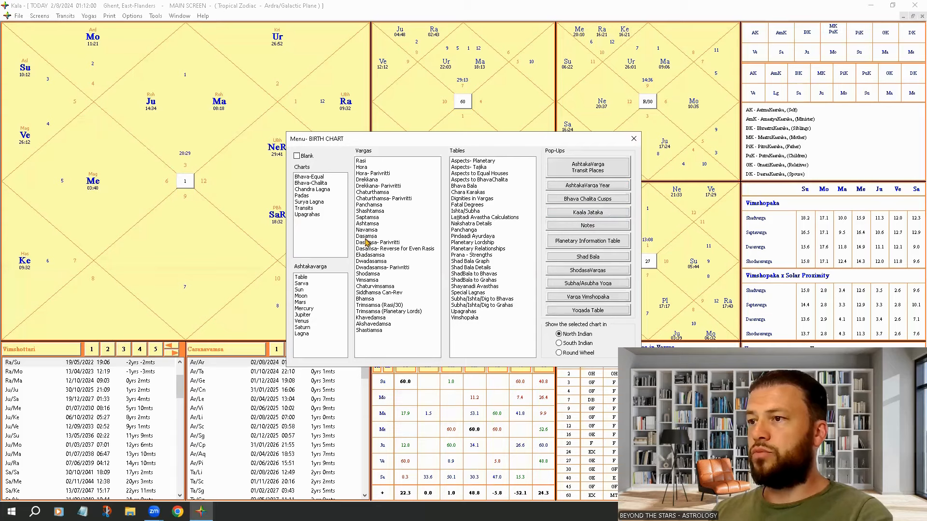
# Step: Display the Saptamsa (D7) varga chart in the side panel
pyautogui.click(634, 139)
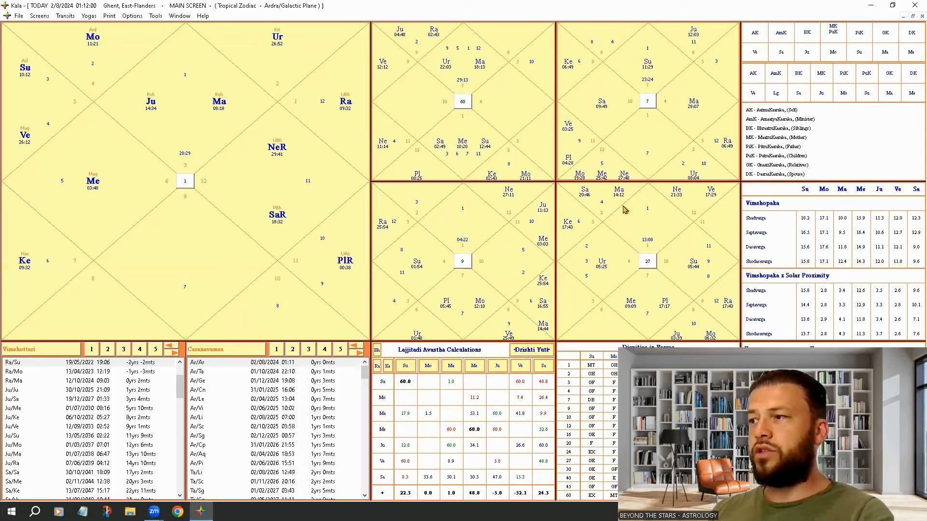
pyautogui.moveTo(727, 295)
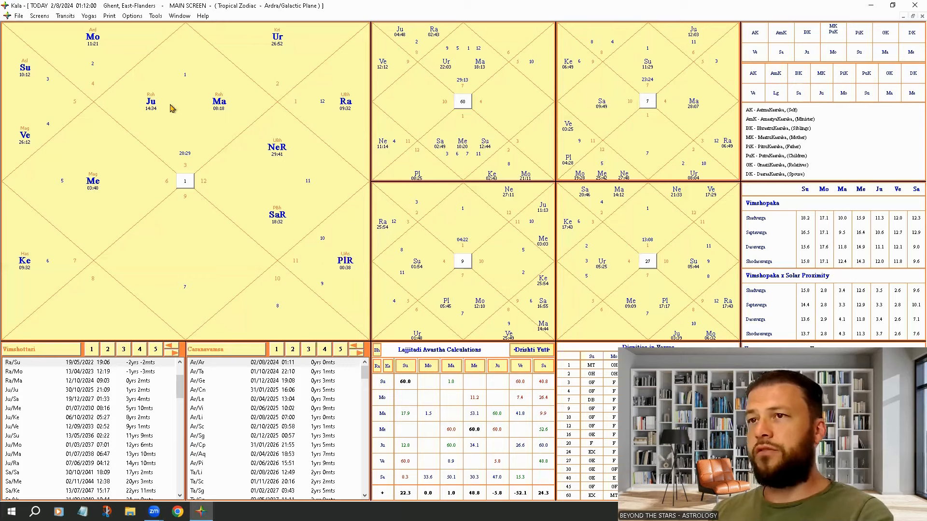
pyautogui.moveTo(154, 56)
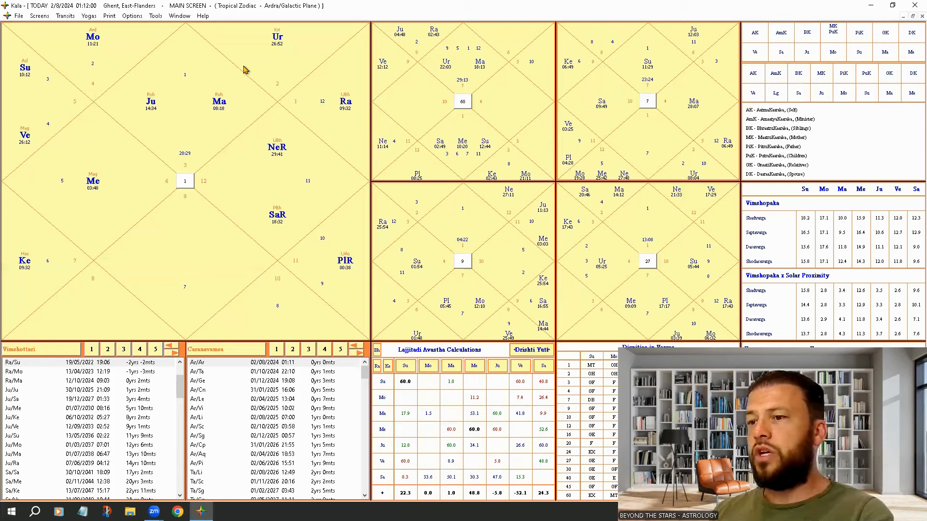
pyautogui.moveTo(167, 170)
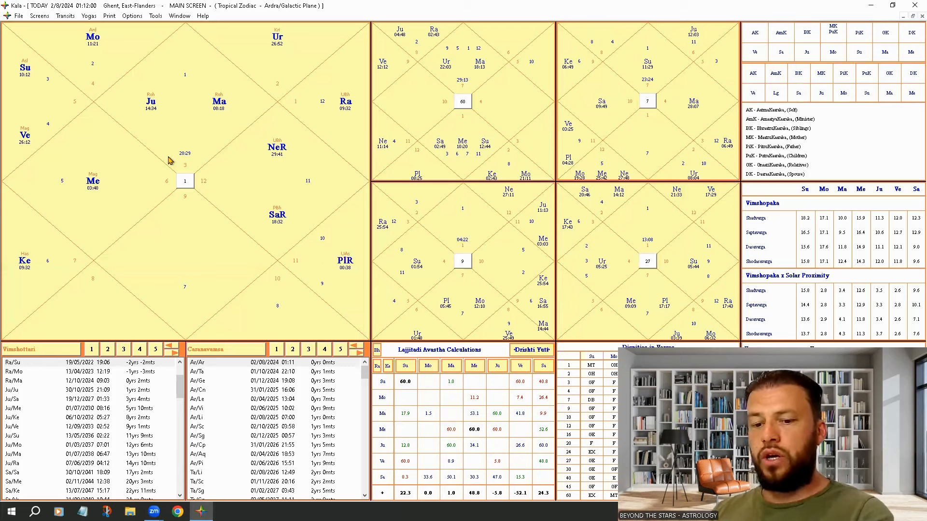
pyautogui.moveTo(412, 170)
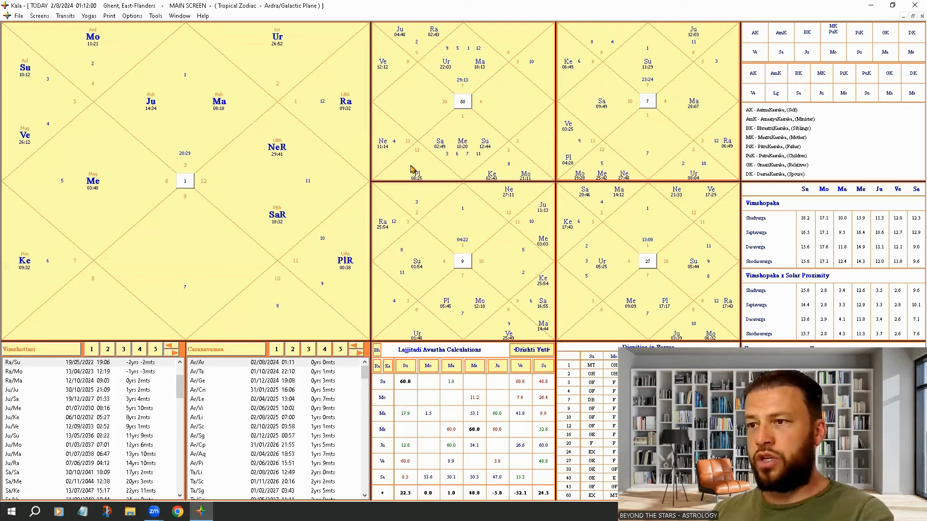
pyautogui.moveTo(50, 30)
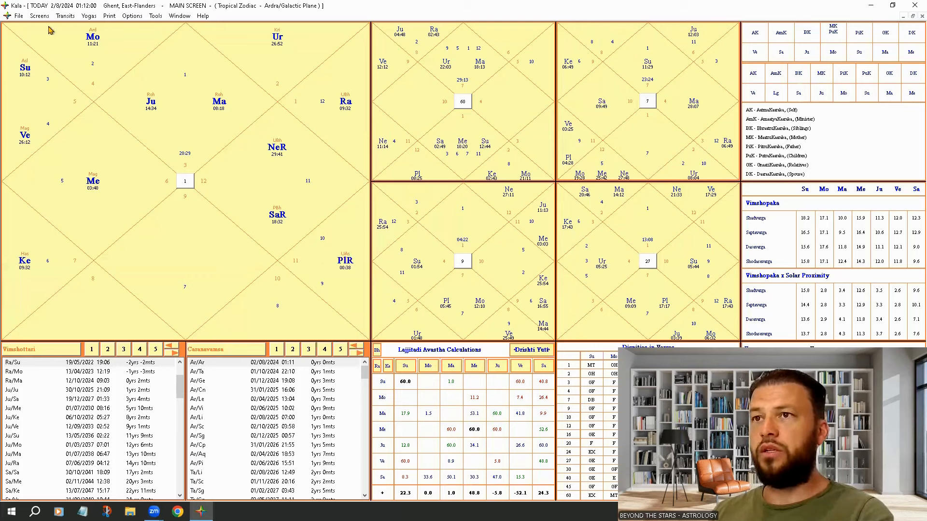